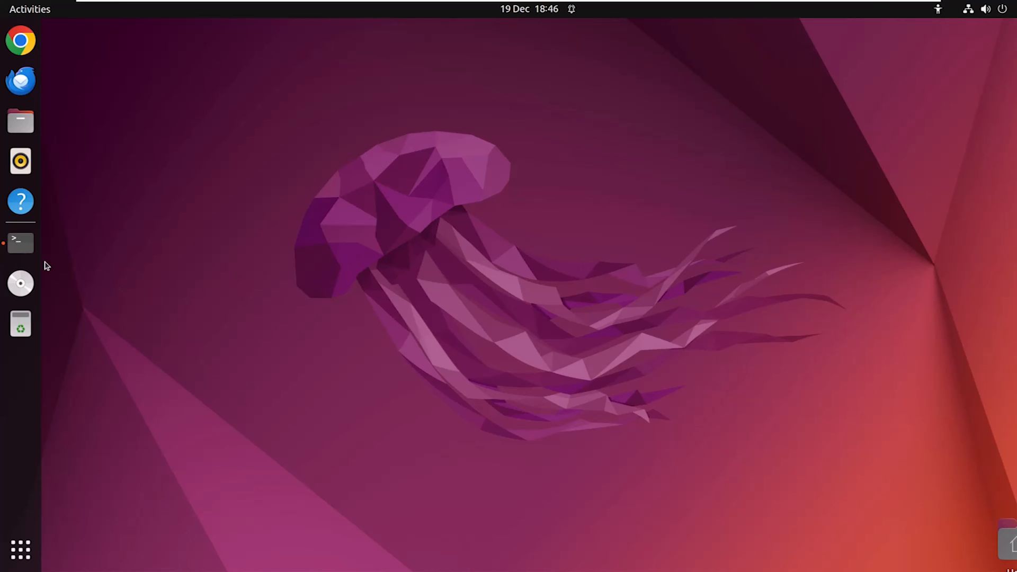
Run 'sudo apt update && sudo apt upgrade' in a new terminal, reporting nothing to upgrade
left_click(20, 243)
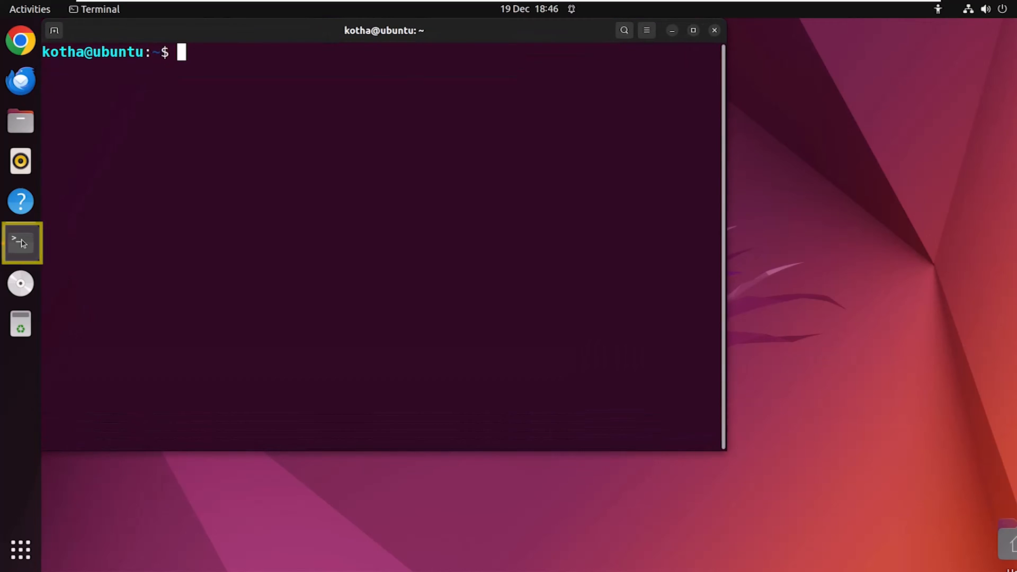
type("sudo apt up")
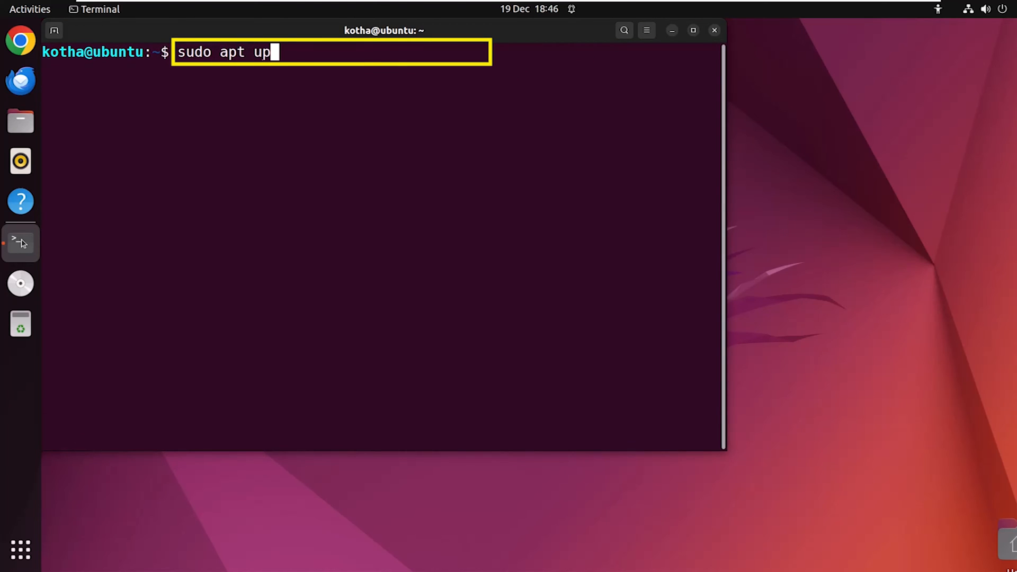
type("date &&")
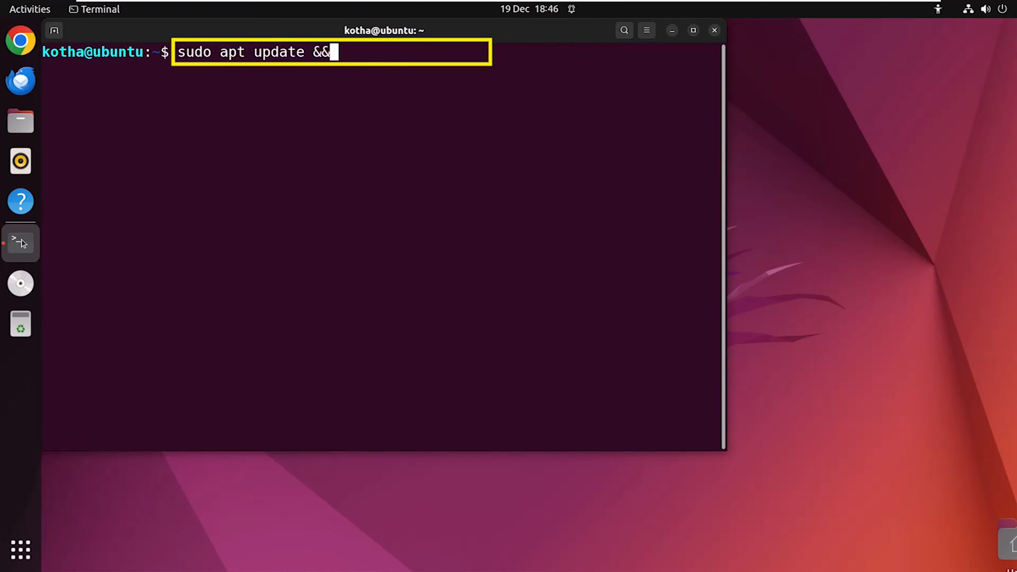
type("sudo")
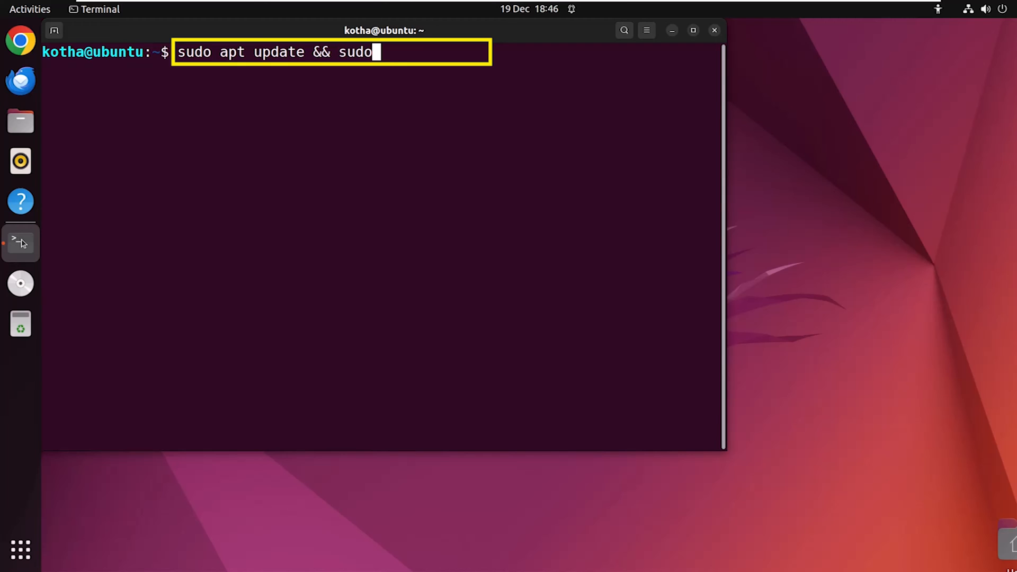
type("apt")
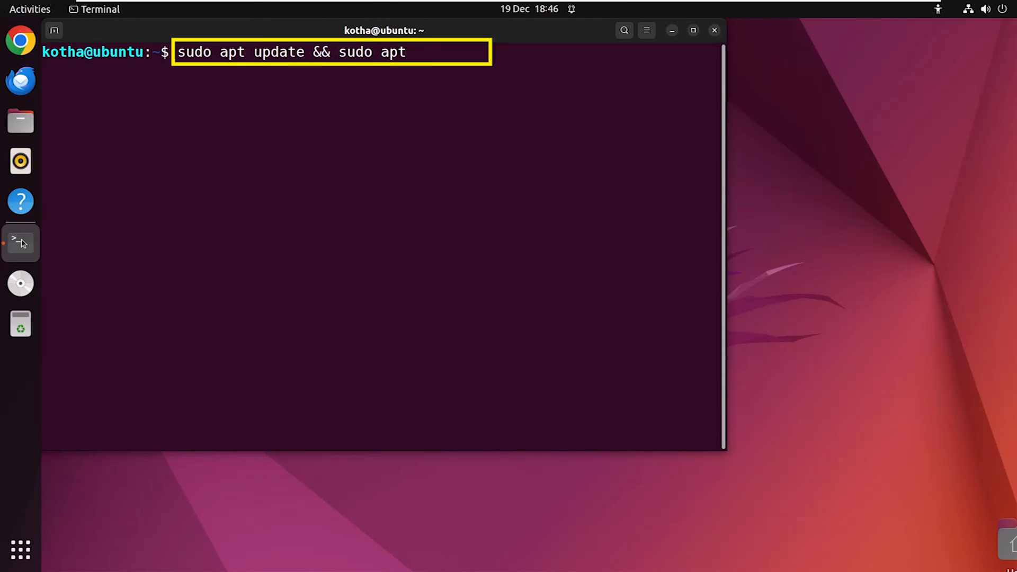
type("upgrade")
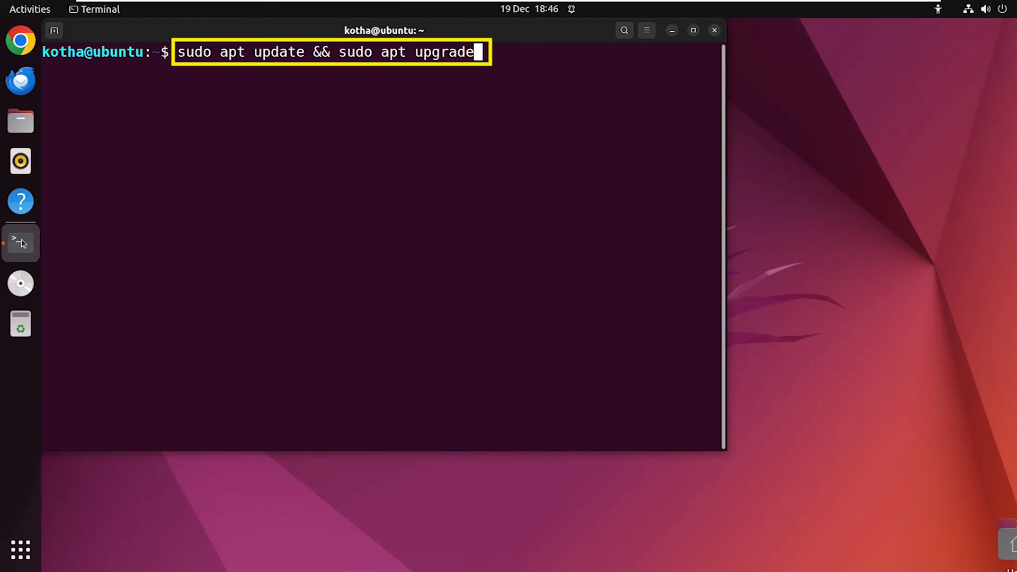
key("Return")
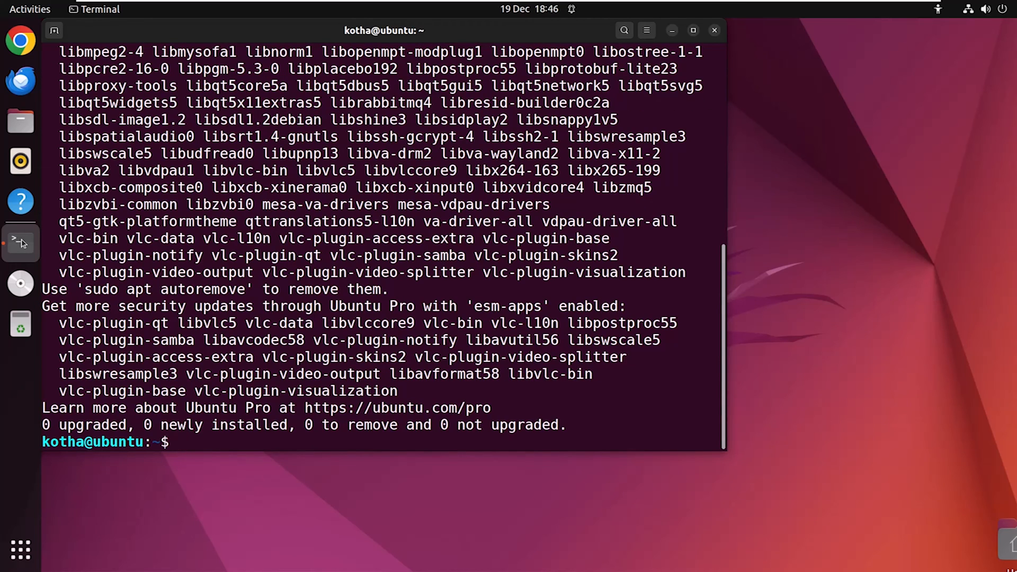
Run 'sudo apt install flatpak' so flatpak 1.12.7 is unpacked and set up
type("sudo apt")
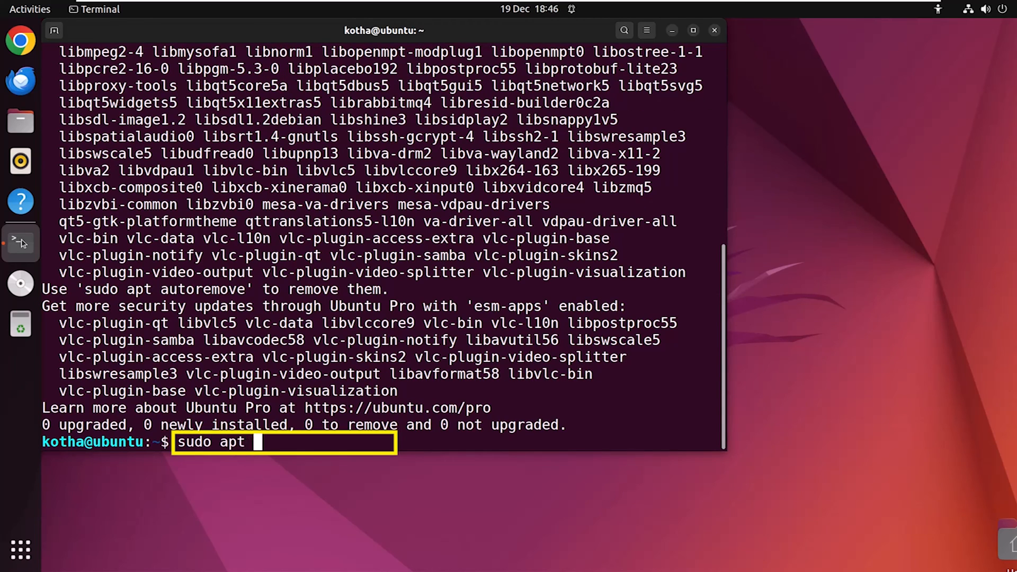
type("install")
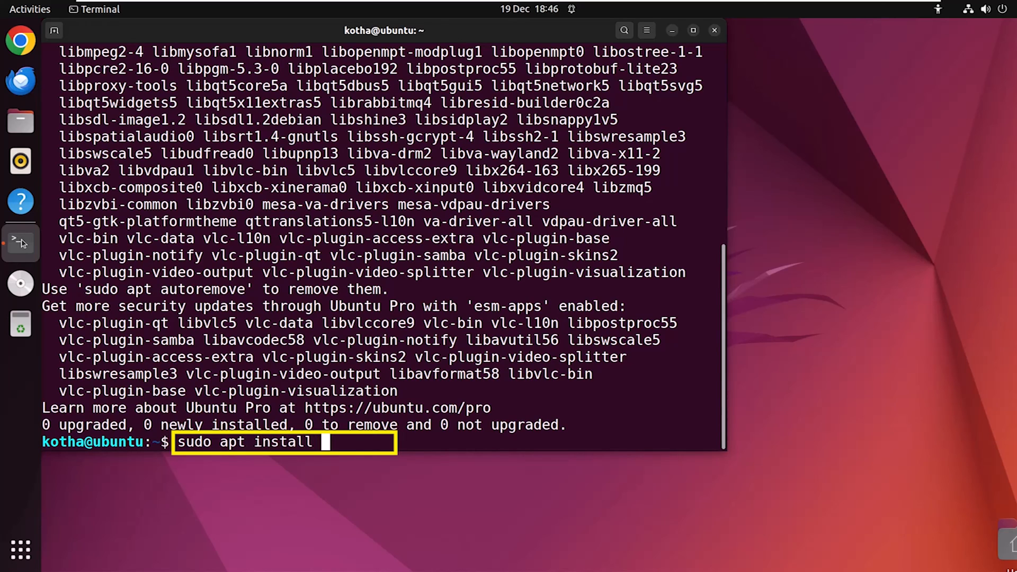
type("flatpak")
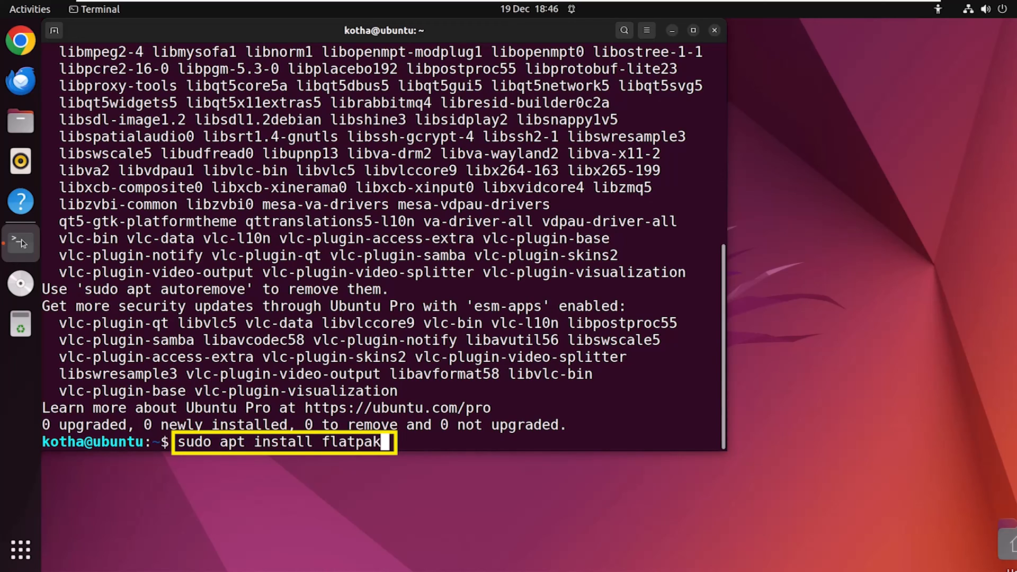
key("Return")
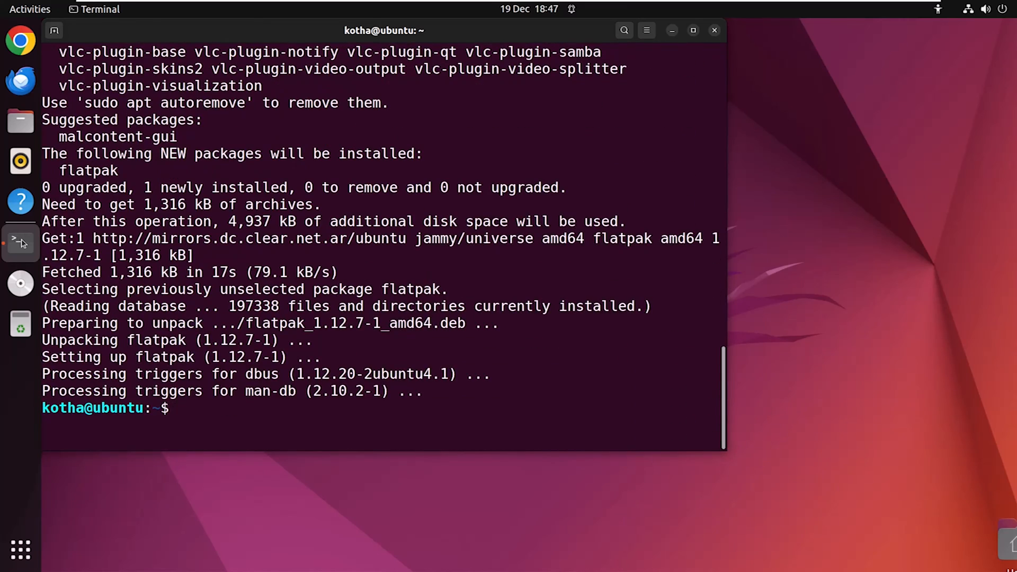
type("r")
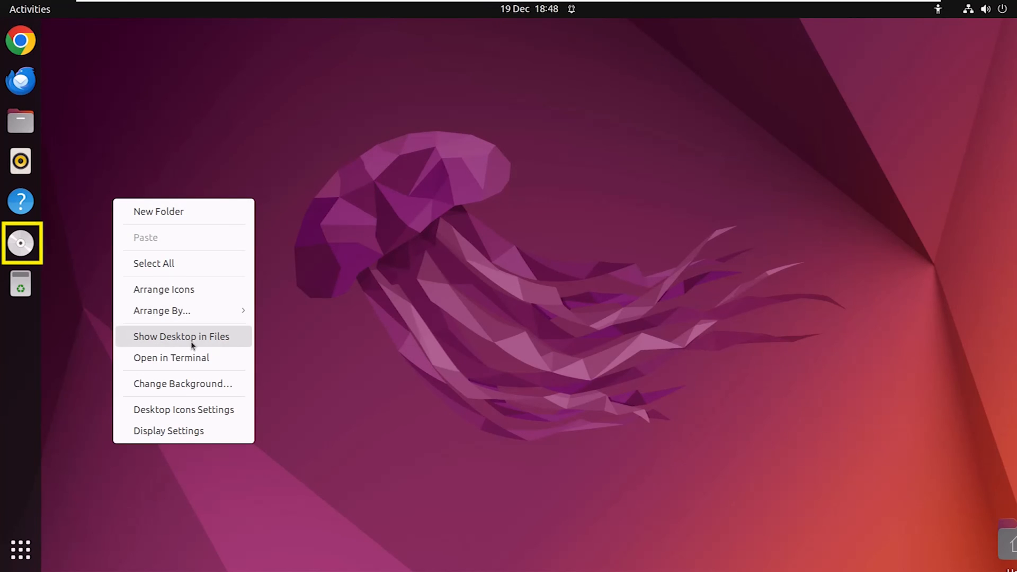
From a Desktop-folder terminal, paste and run the flatpak remote-add command for Flathub
left_click(170, 357)
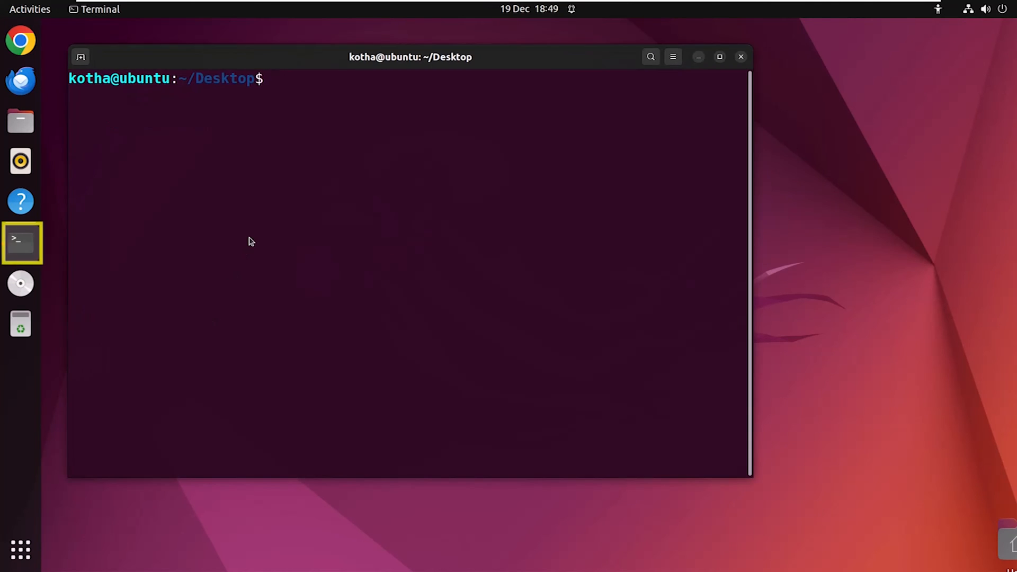
right_click(250, 250)
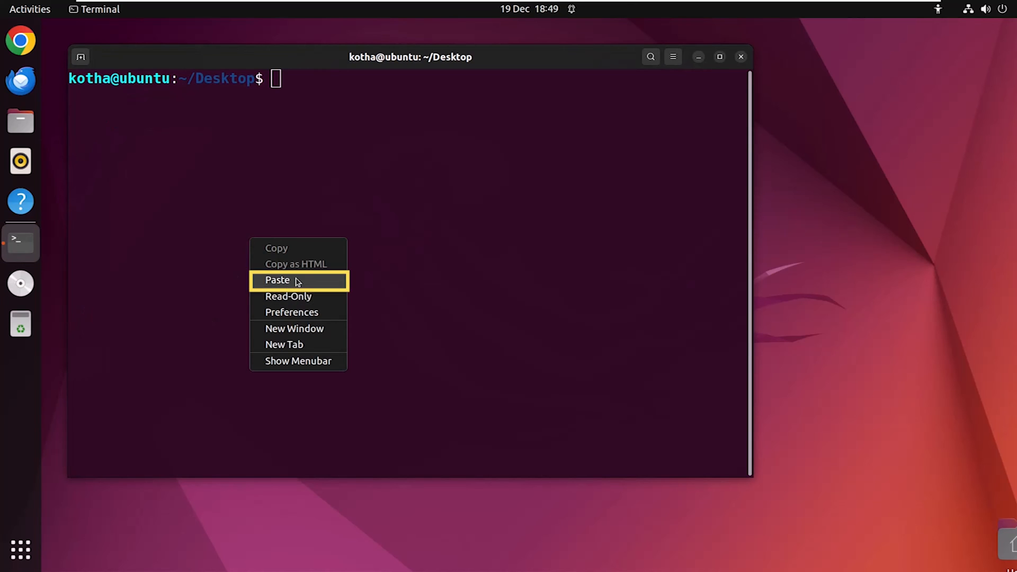
left_click(276, 280)
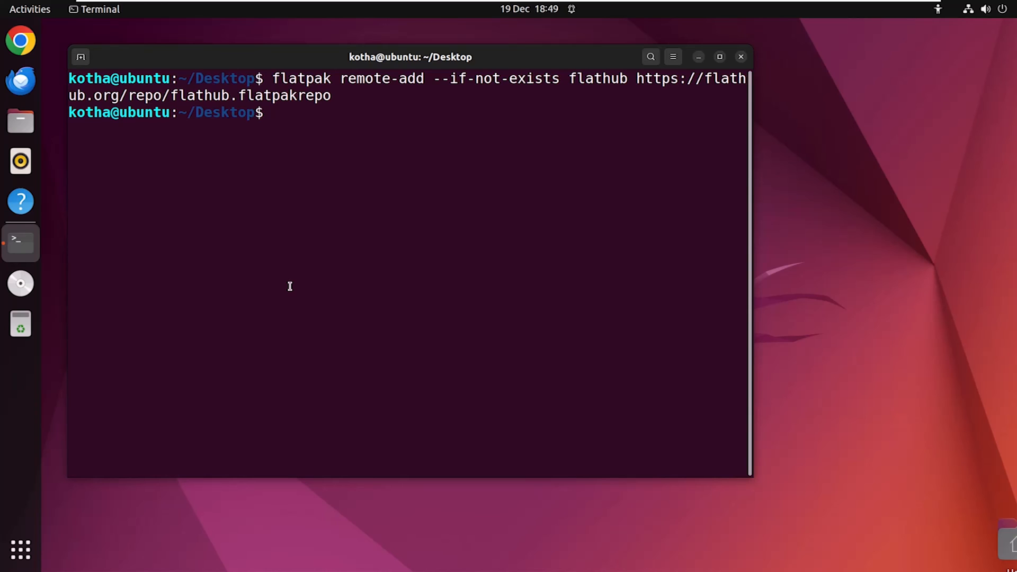
Run 'flatpak --version', which reports Flatpak 1.12.7
type("flatp")
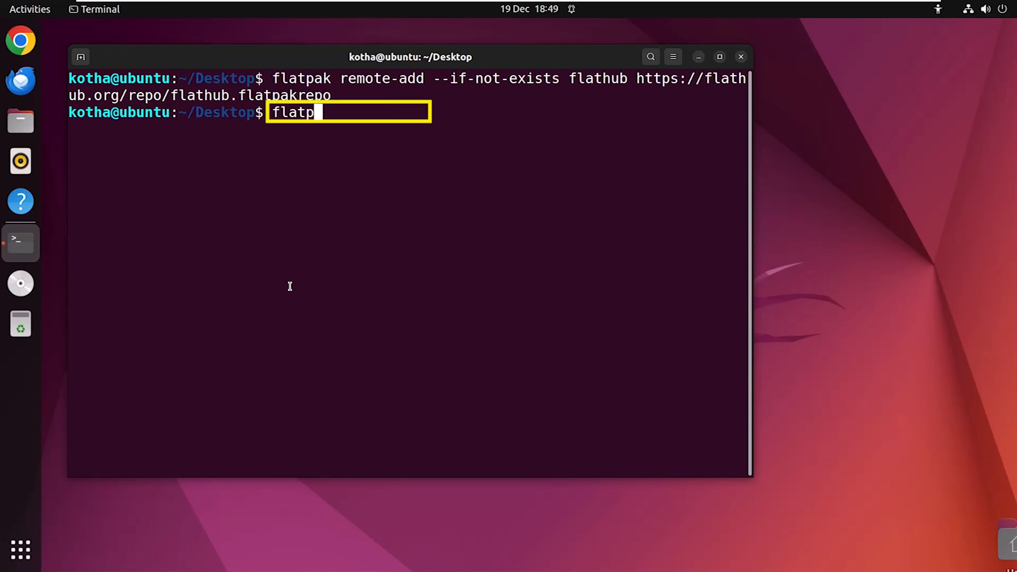
type("ak --vers")
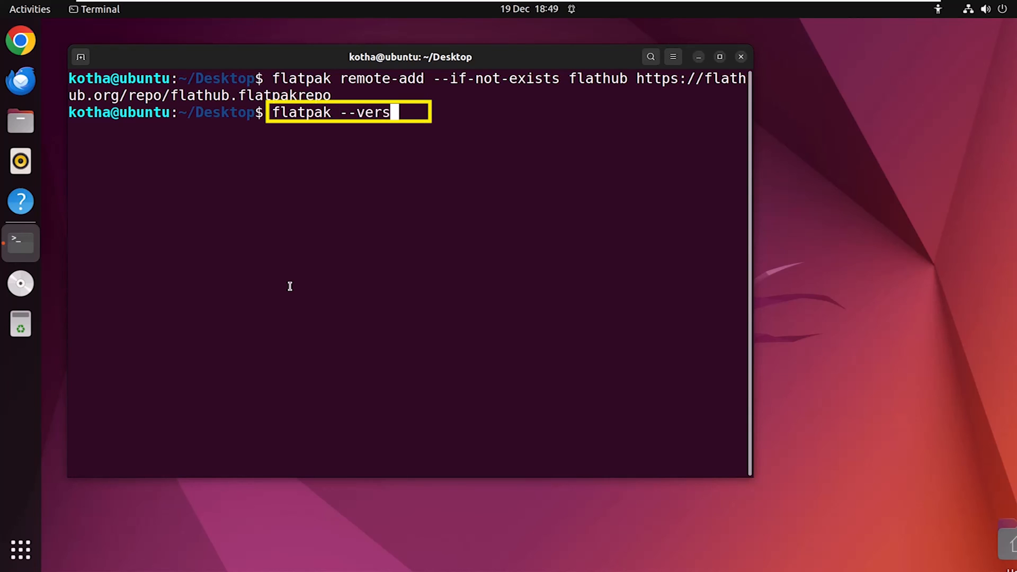
key("Return")
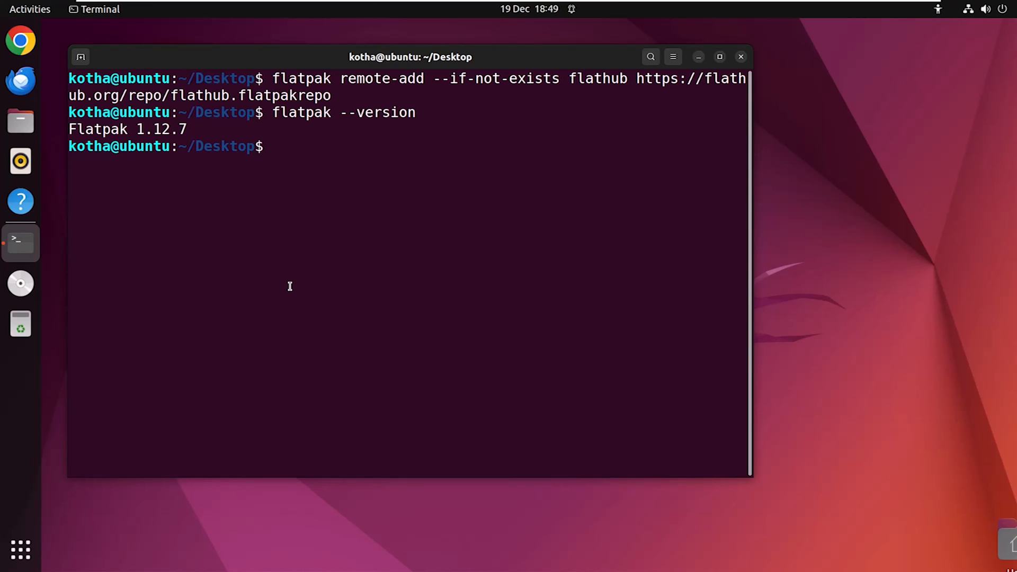
Run 'sudo apt remove flatpak' and authorize with the password to uninstall it
type("sudo")
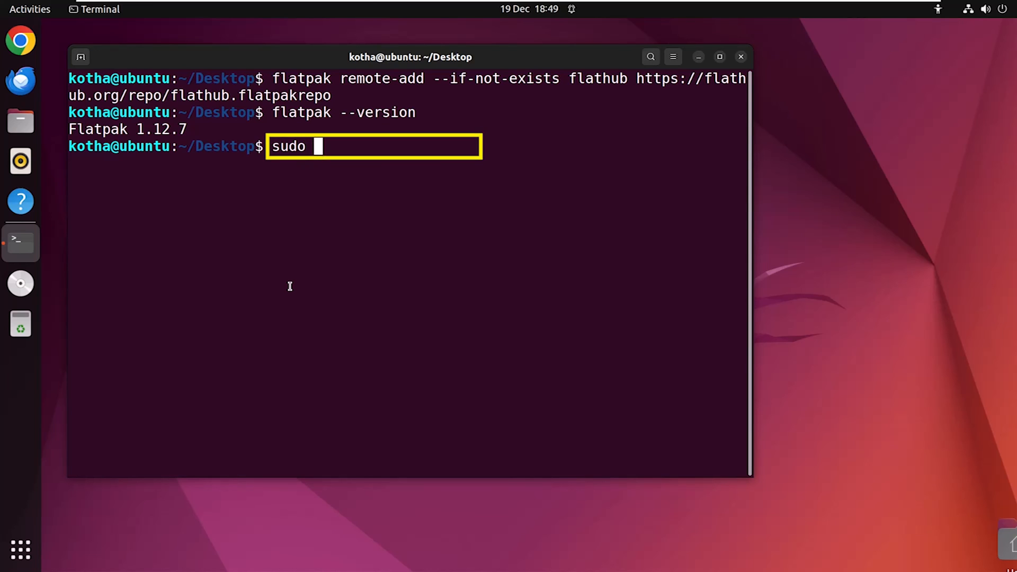
type("apt remo")
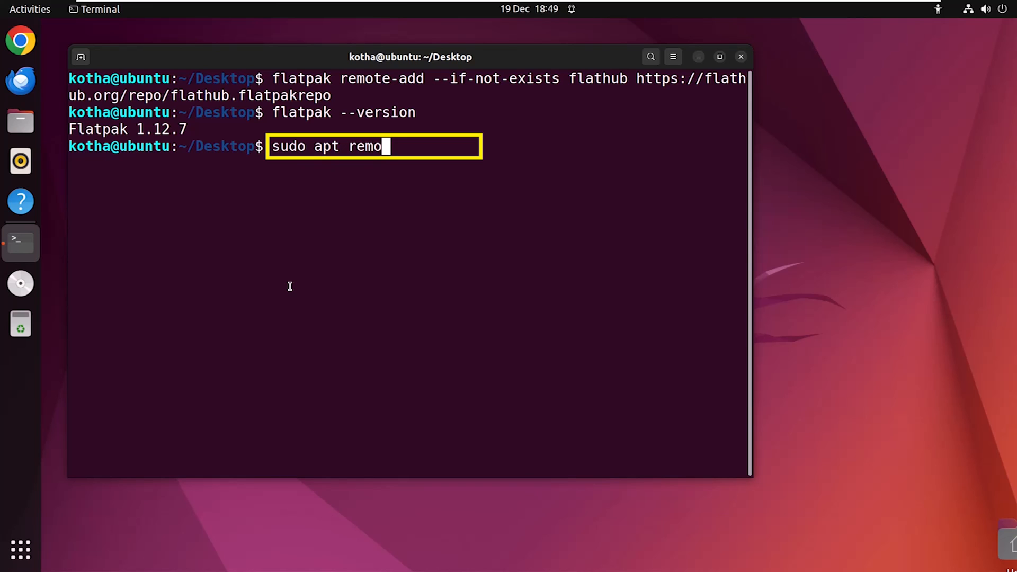
type("ve flatpa")
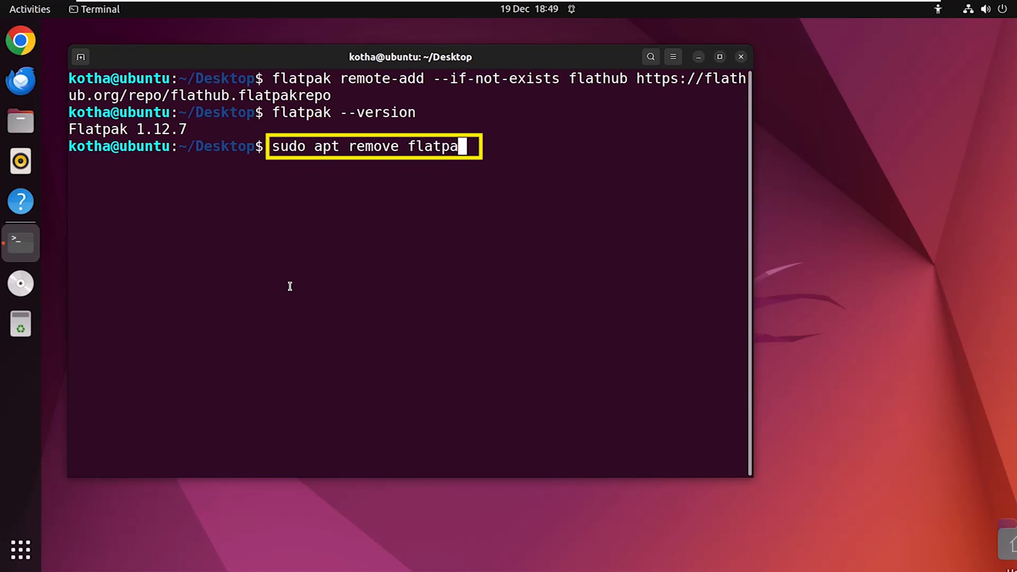
key("Return")
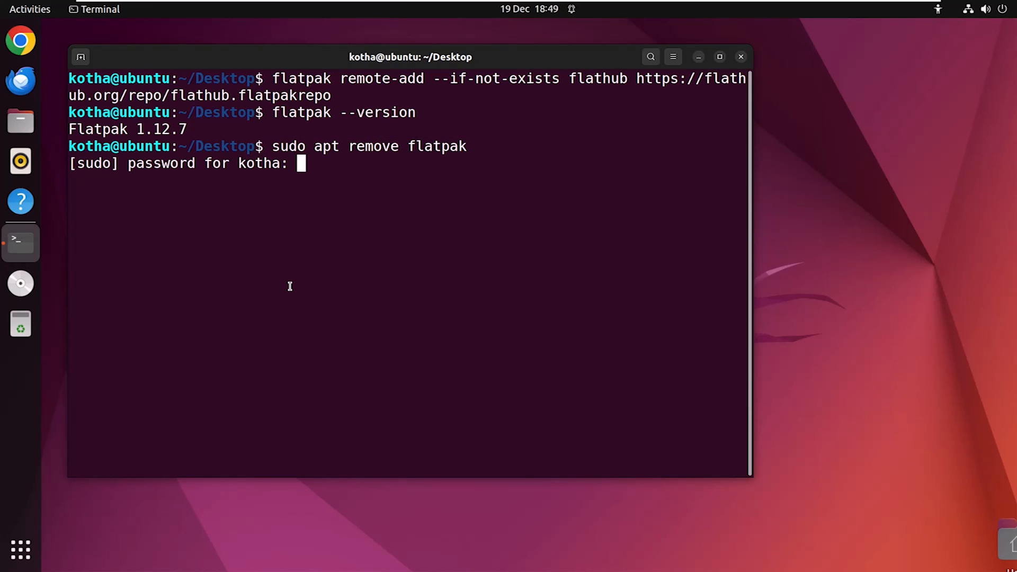
key("Return")
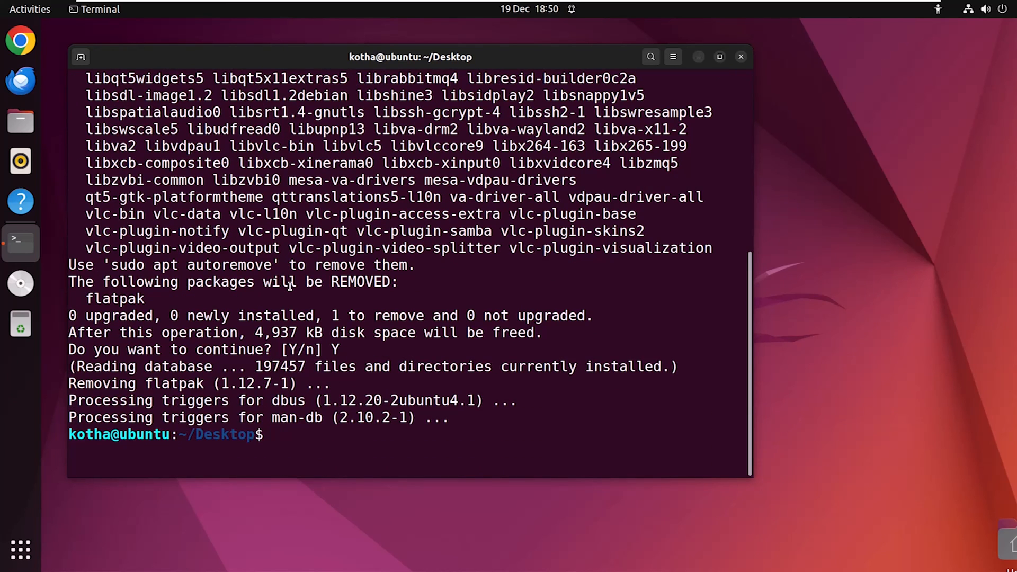
Run 'flatpak --version' again, now failing with 'No such file or directory'
type("flatpak --version")
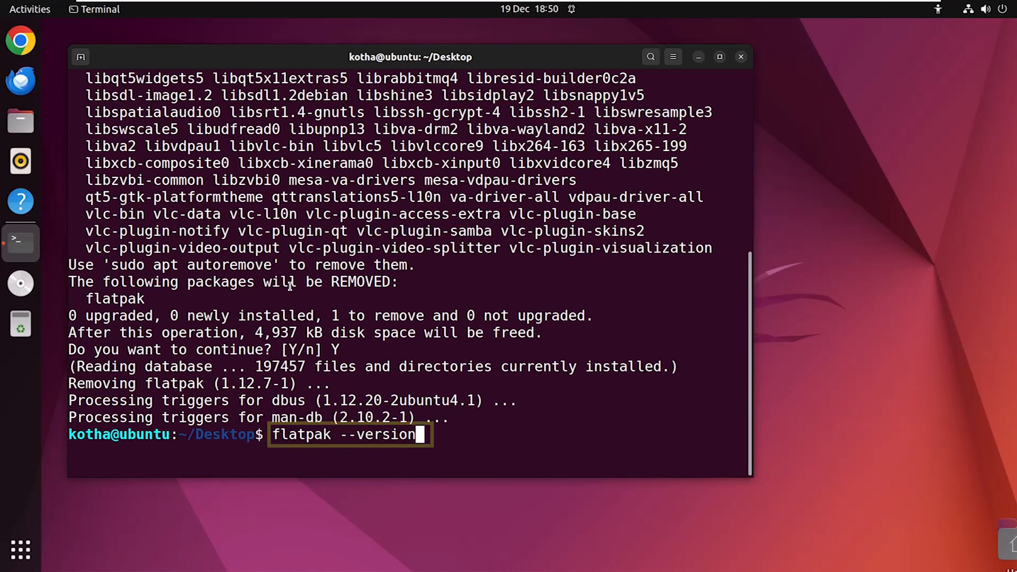
key("Return")
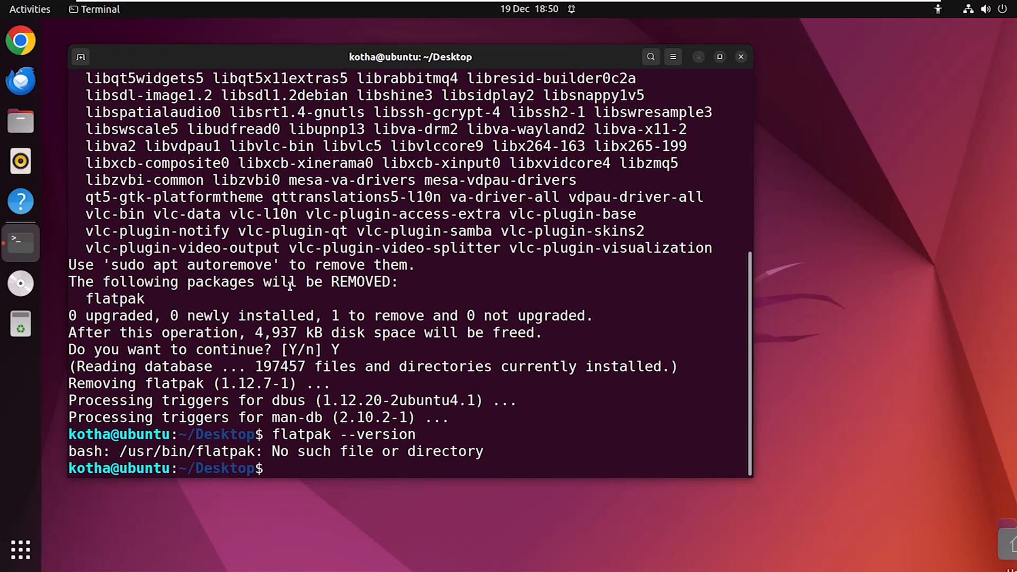